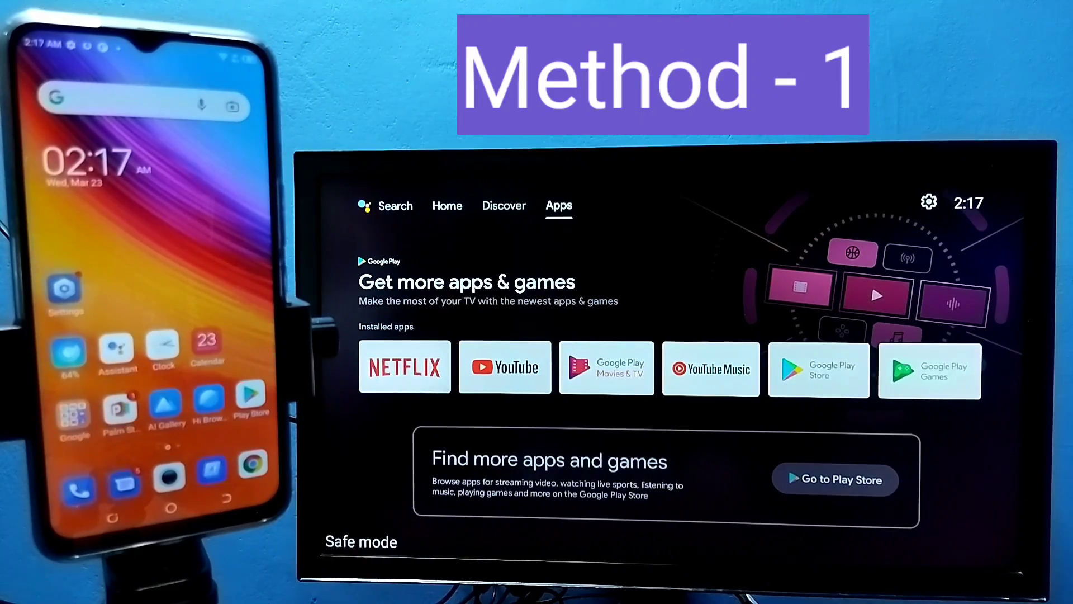
Browse the TV home tabs and briefly peek into Settings before returning to Apps.
click(505, 205)
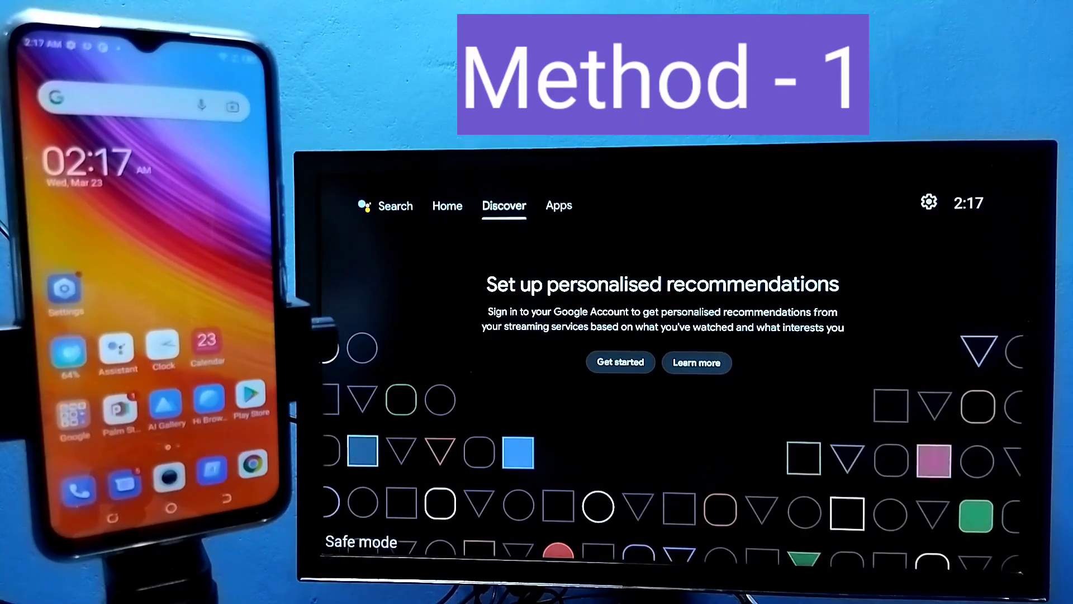
click(559, 206)
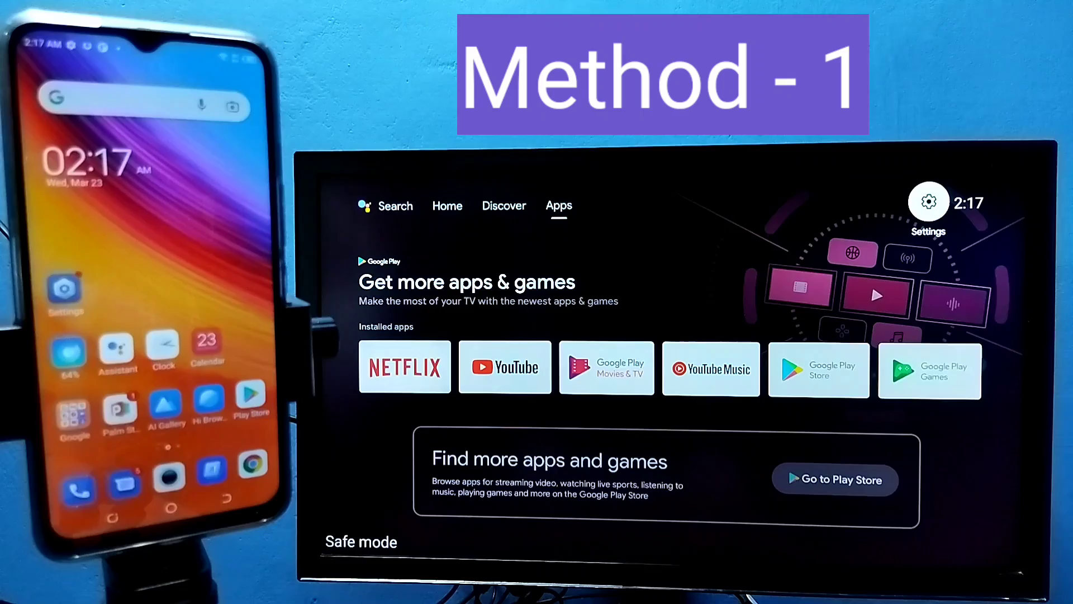
click(928, 200)
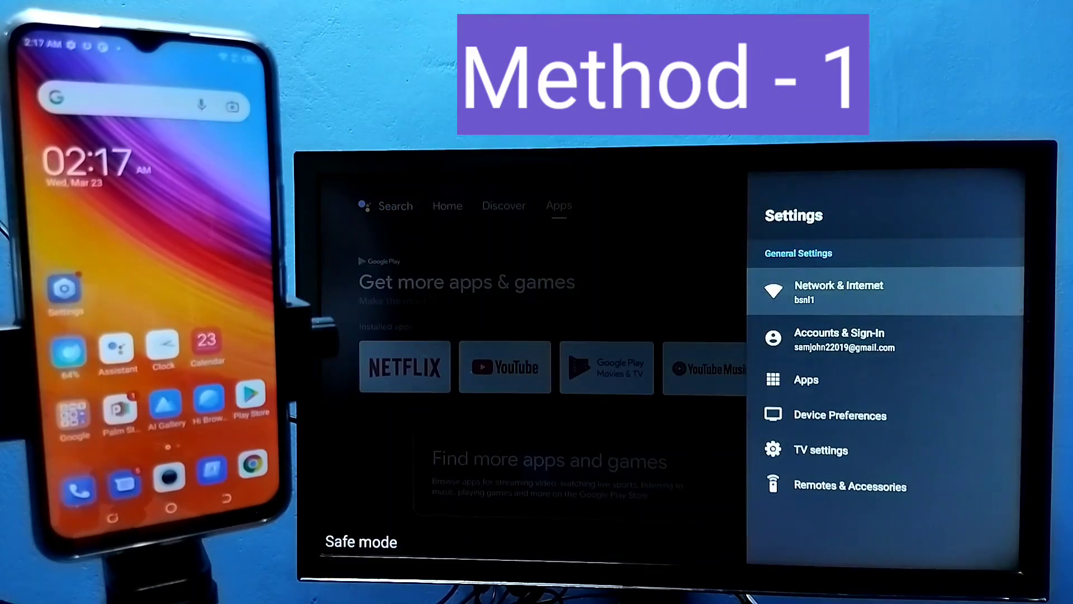
click(839, 291)
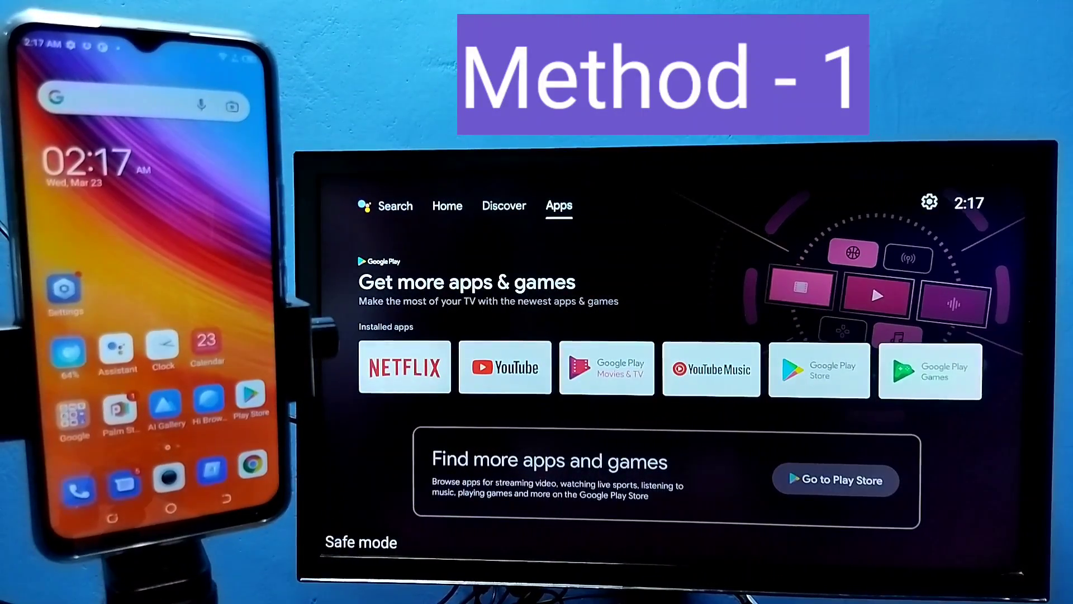
Reach 'Let others control your cast media' under Device Preferences > Chromecast built-in.
click(928, 202)
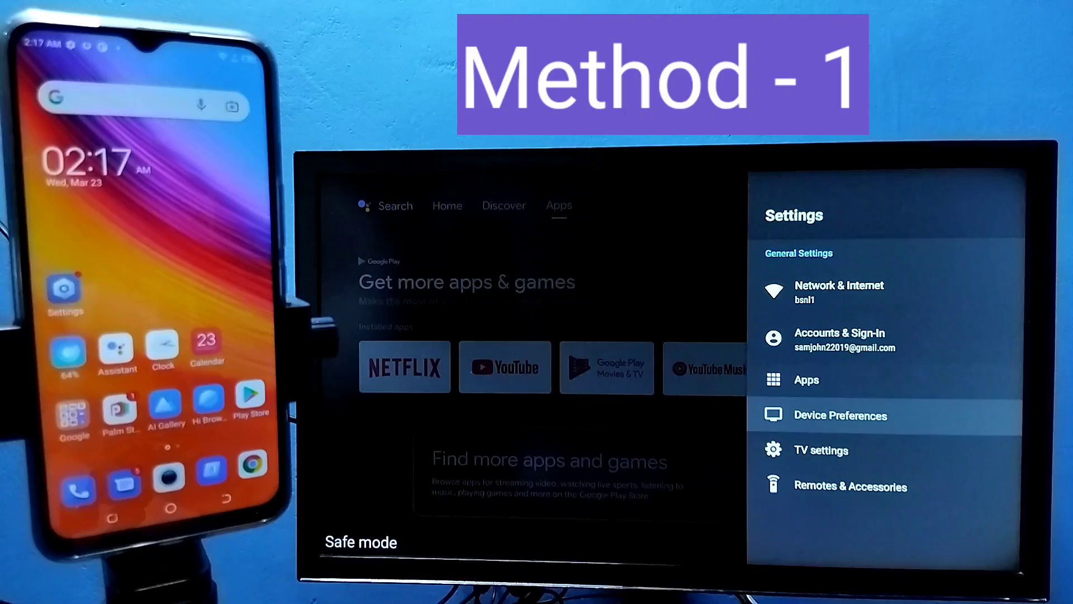
click(839, 414)
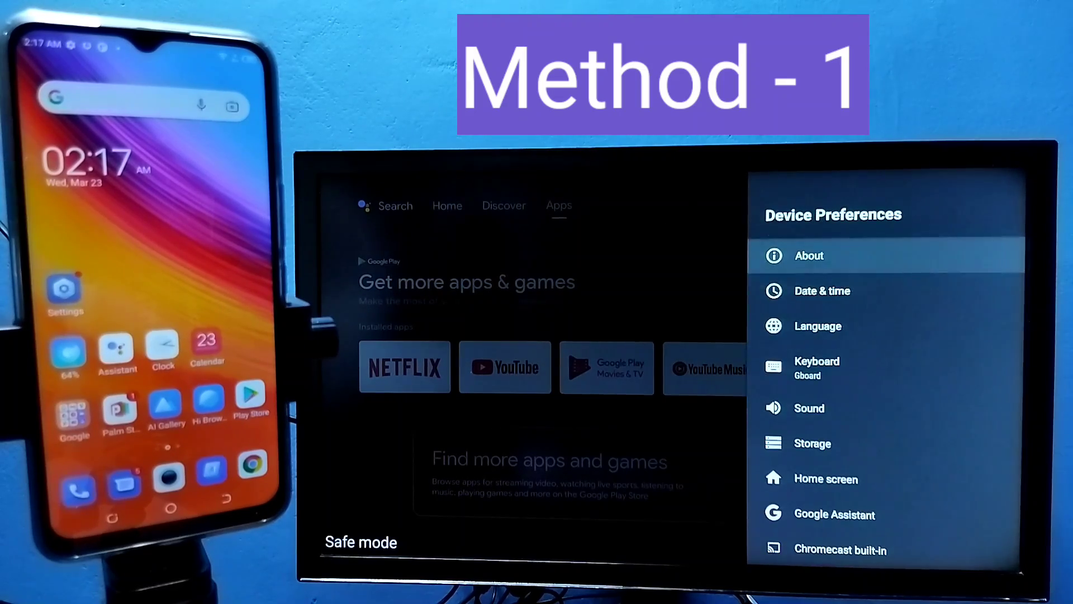
scroll(down, 3)
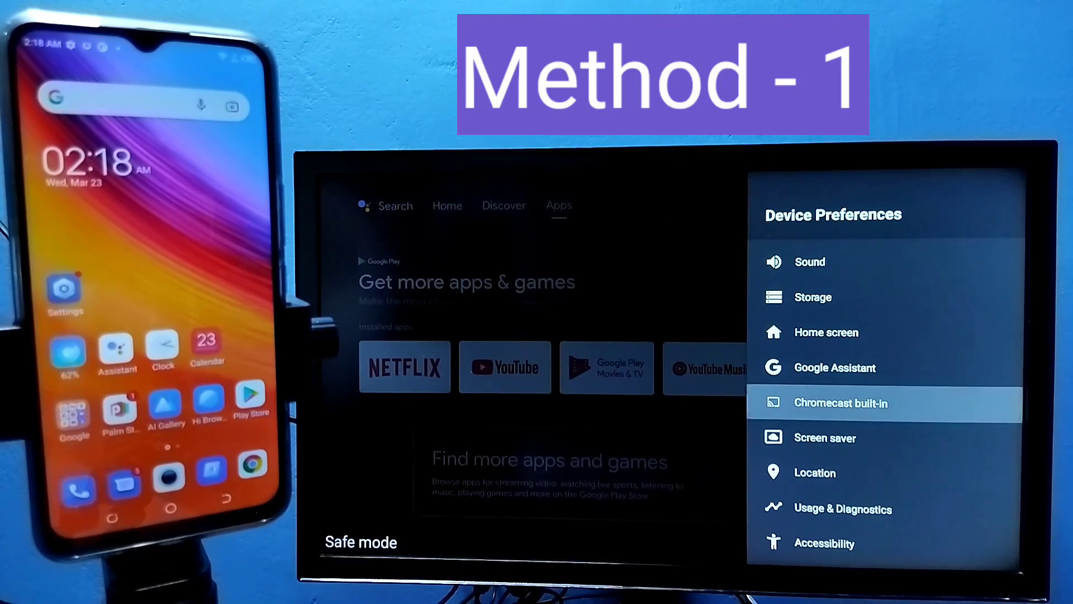
click(840, 403)
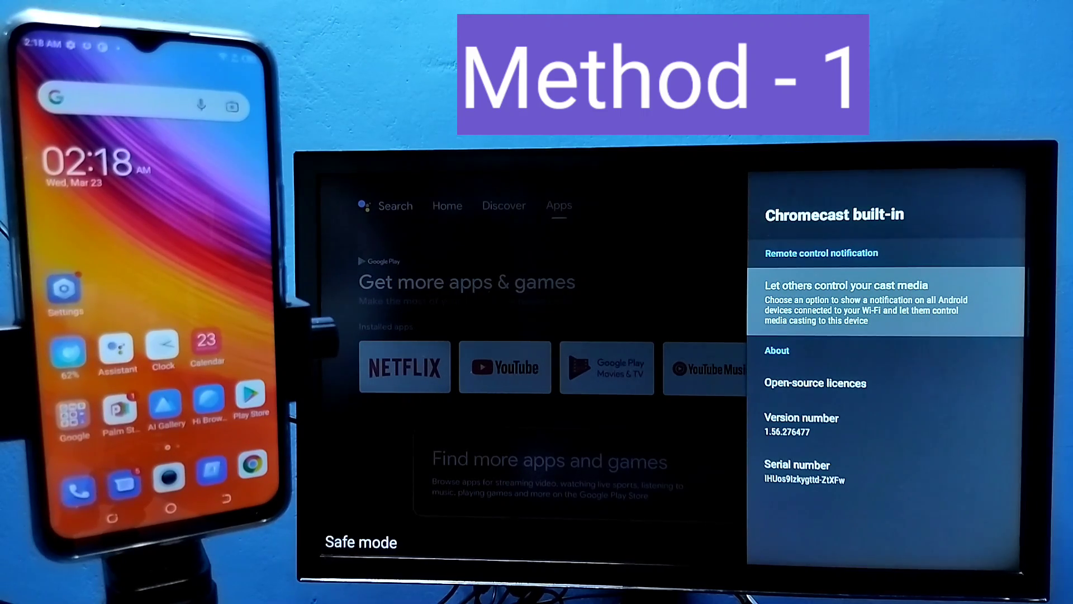
click(865, 301)
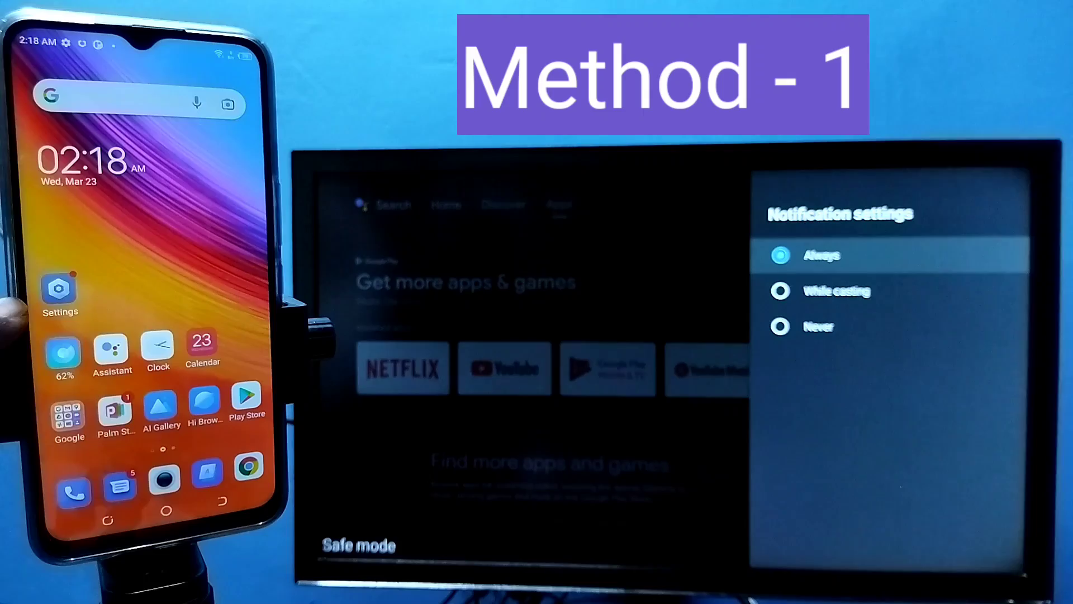
Show the phone's Cast page under More connections, listing the Android TV.
click(59, 288)
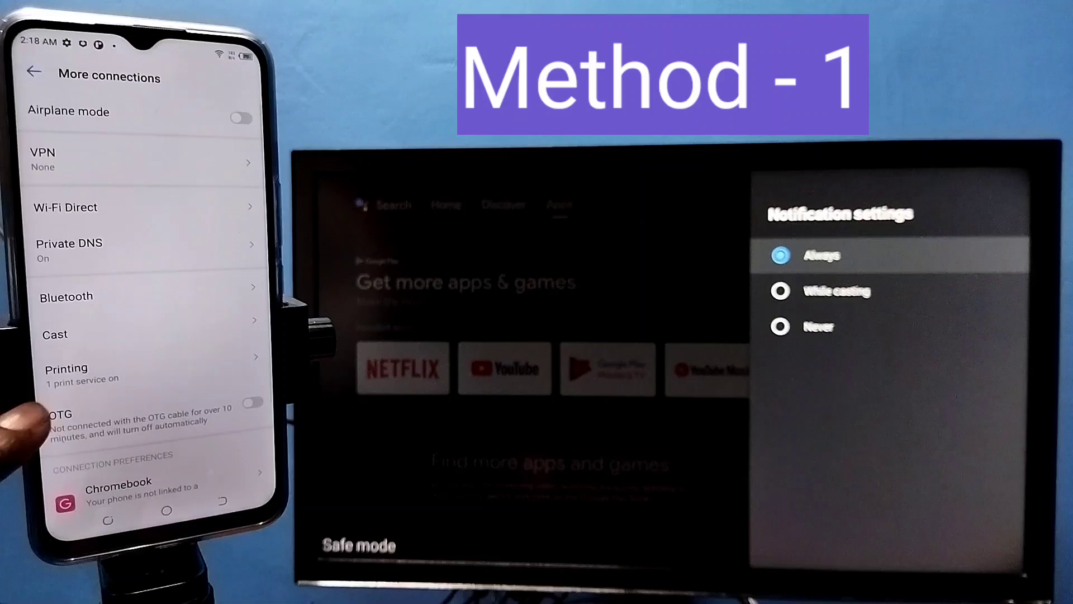
click(54, 334)
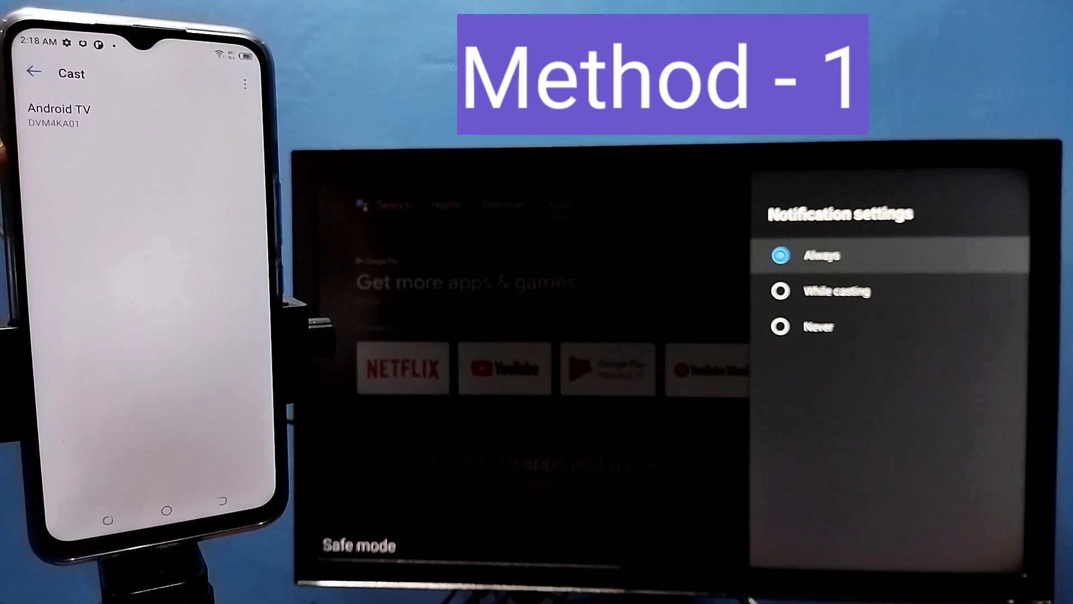
Mirror the phone screen to Android TV via START NOW, then stop the cast.
click(59, 115)
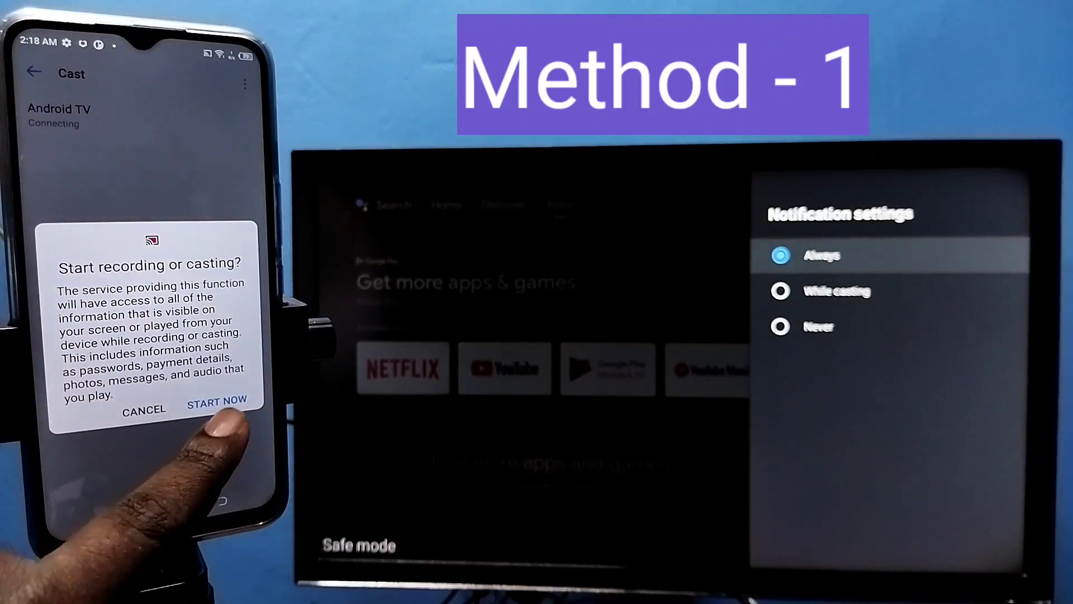
click(216, 399)
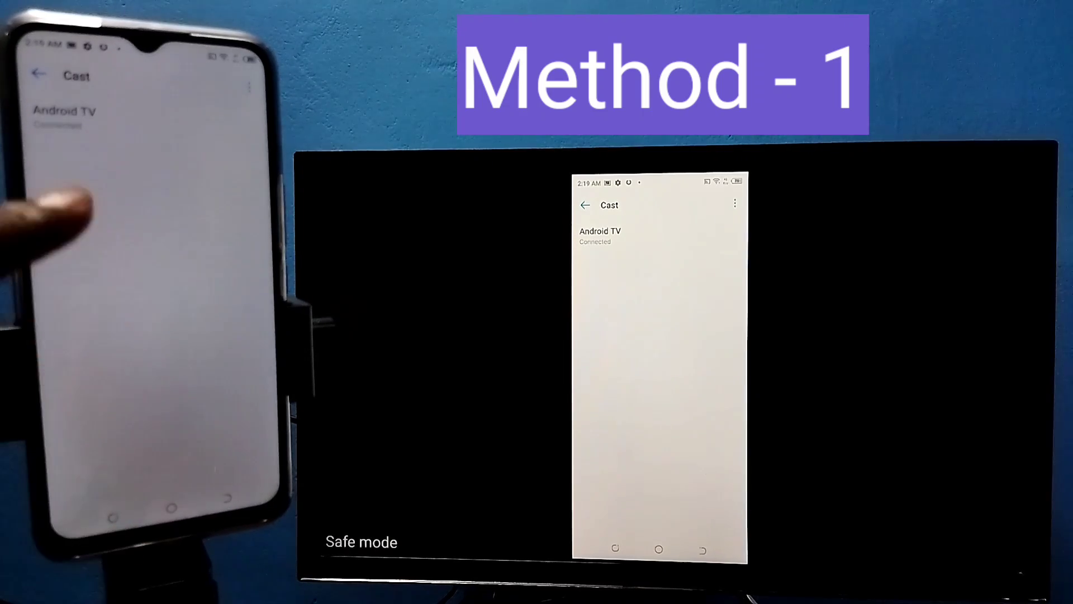
click(599, 235)
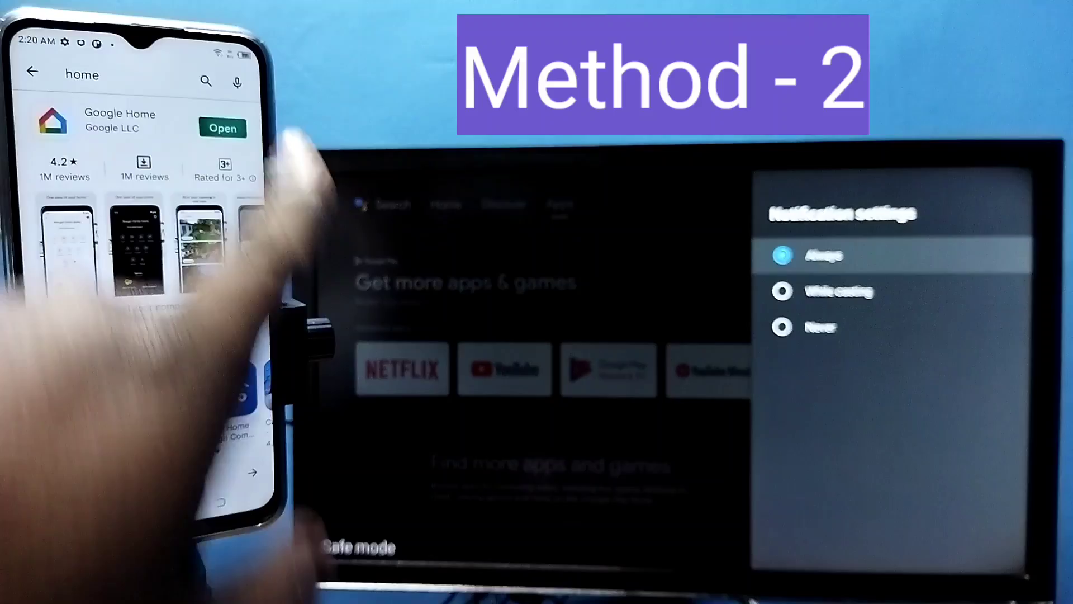
Launch Google Home from the Play Store to reach the Android TV device page.
click(221, 128)
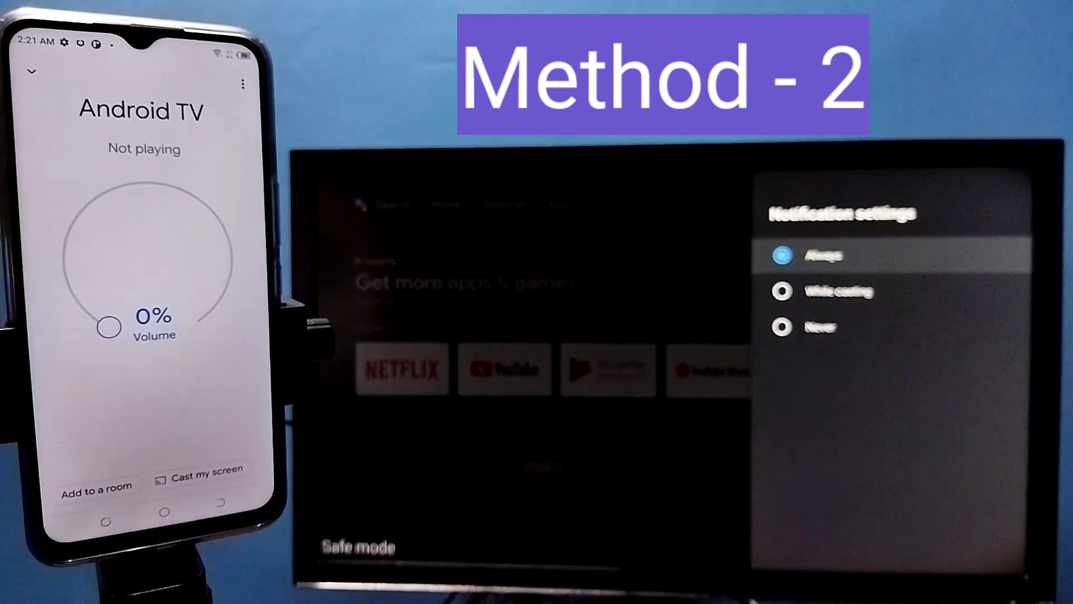
Cast the phone screen to the TV with 'Cast my screen' and confirm 'Cast screen'.
click(207, 474)
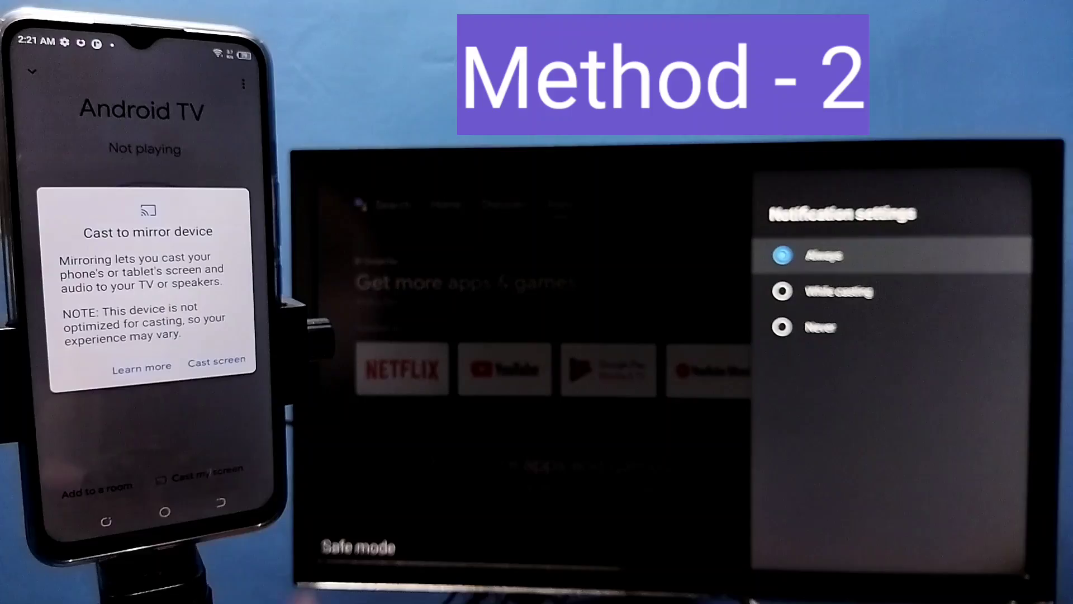
click(217, 361)
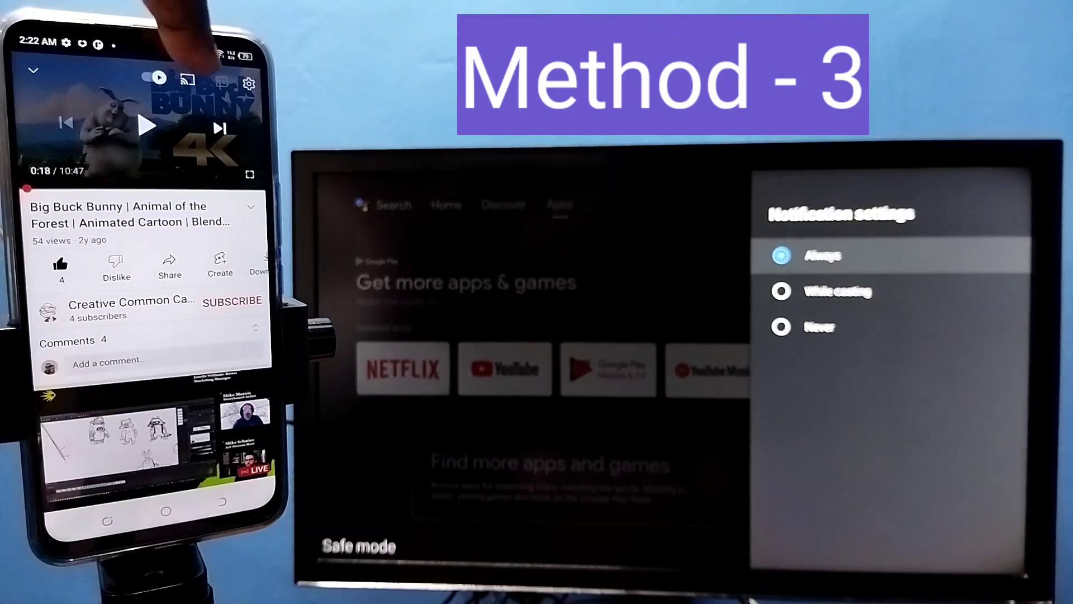
Cast Big Buck Bunny from YouTube to the Android TV and show the cast controls.
click(187, 79)
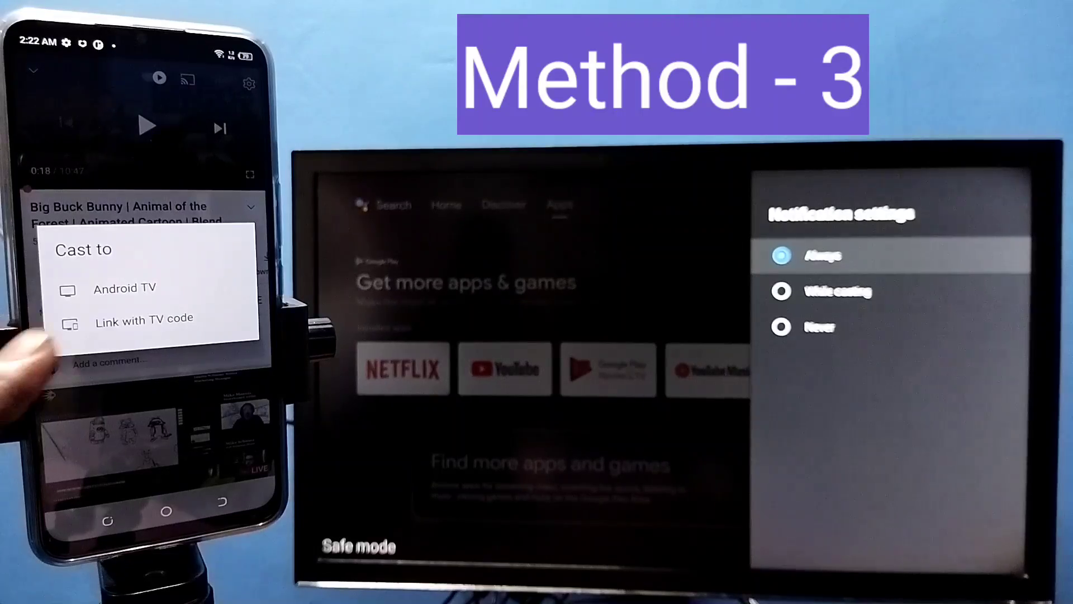
click(124, 288)
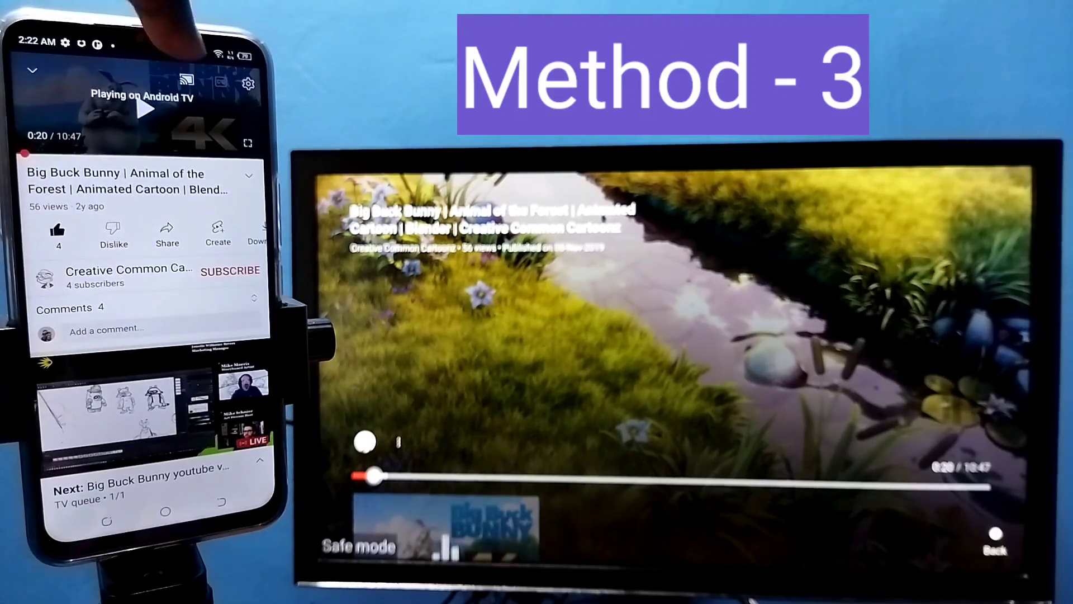
click(168, 78)
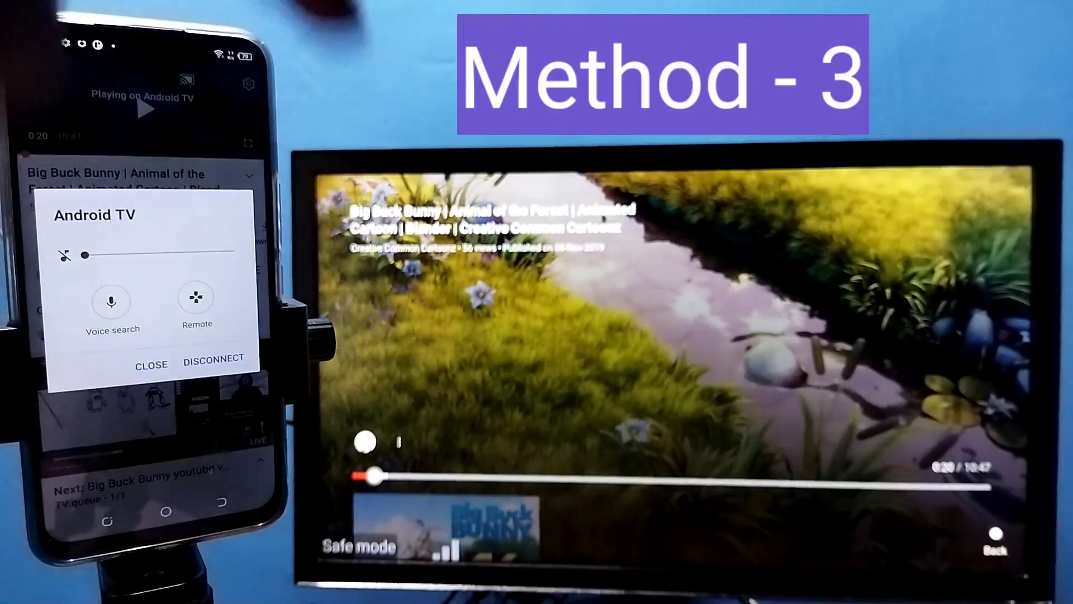